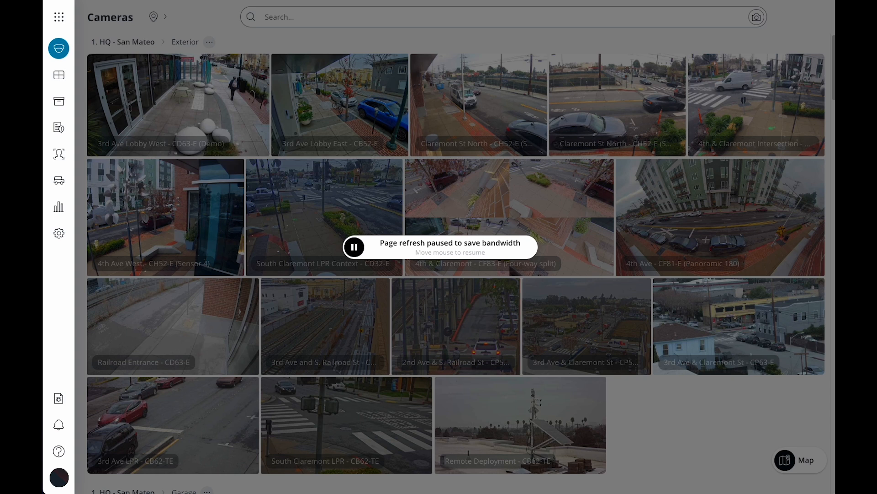
mouse_move(63, 6)
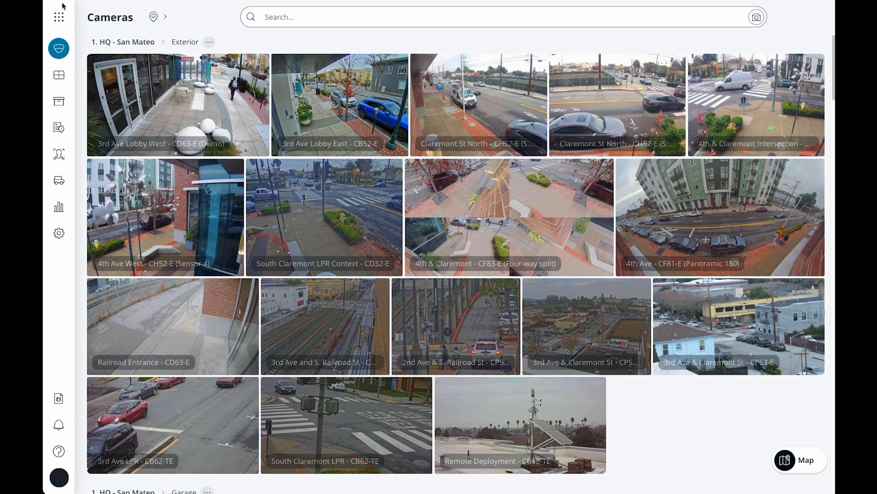
- Find the user 'may' in the Access Control users list and show their record
click(58, 16)
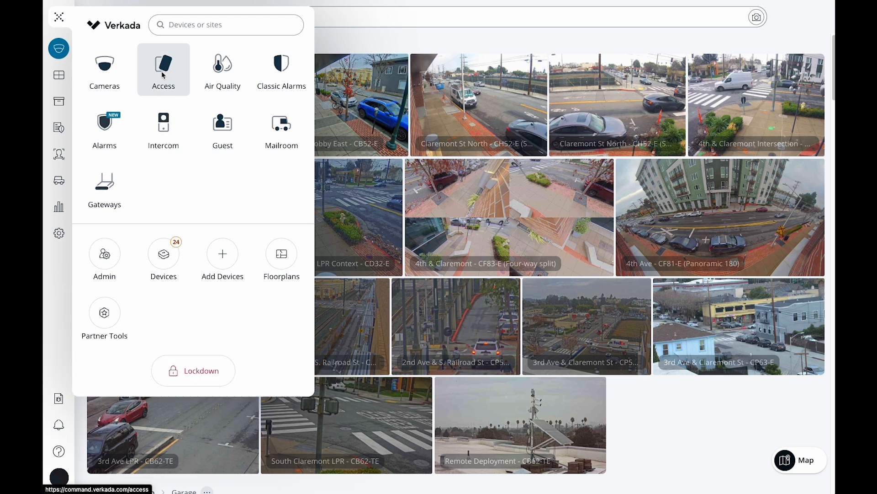
click(163, 66)
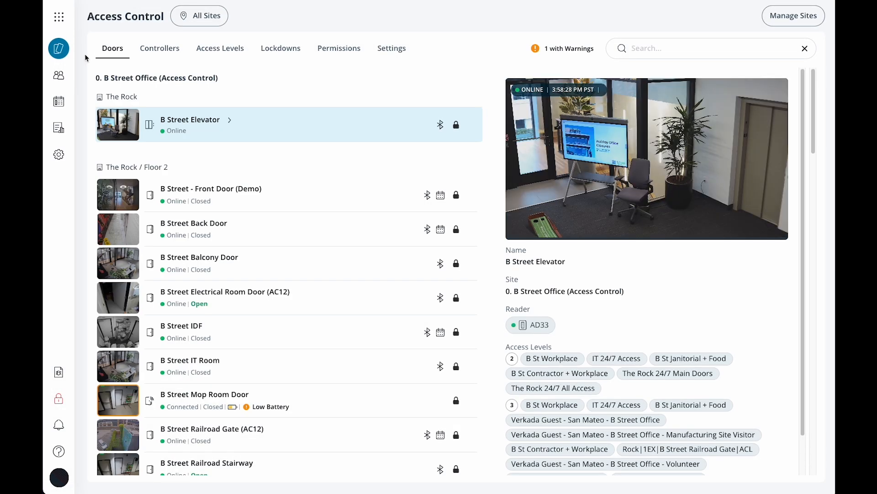
click(59, 75)
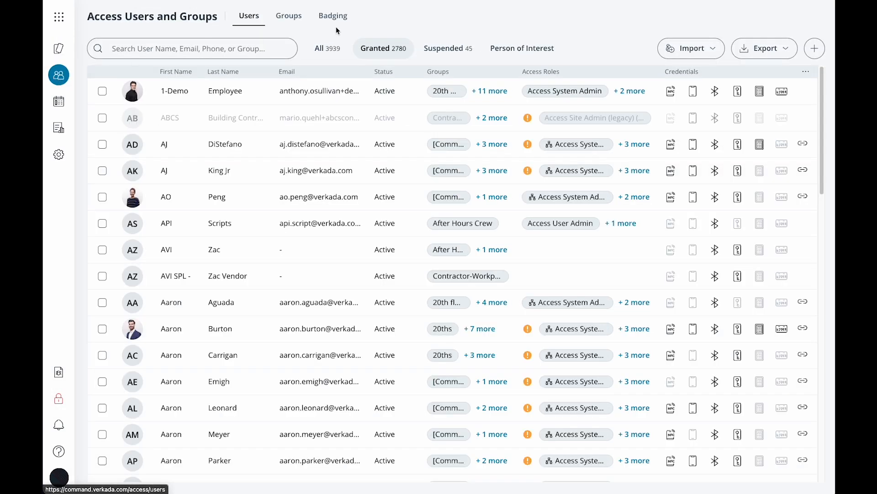
text(m)
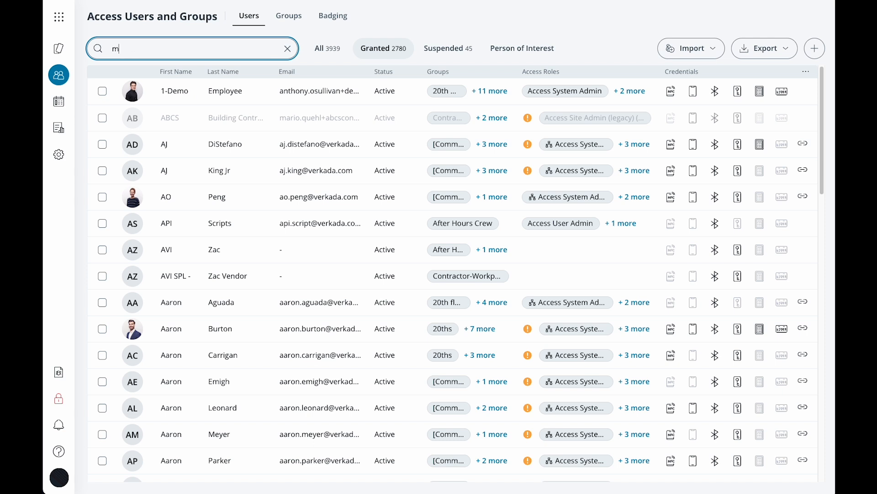
text(ay)
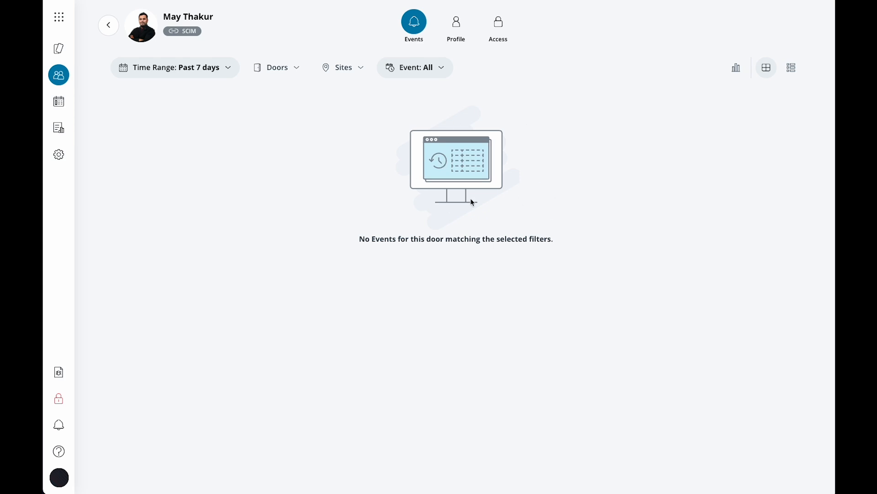
mouse_move(423, 93)
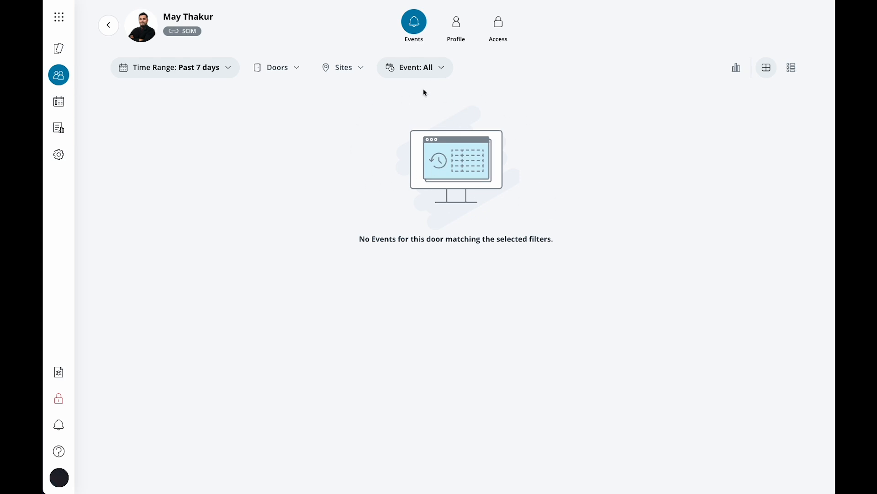
- Show the Profile details with roles, start/end dates, photo and name fields
click(455, 22)
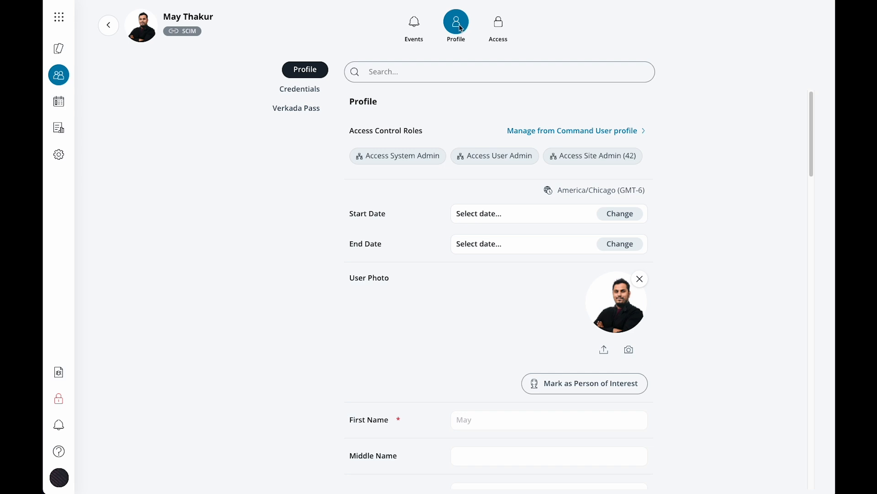
mouse_move(699, 124)
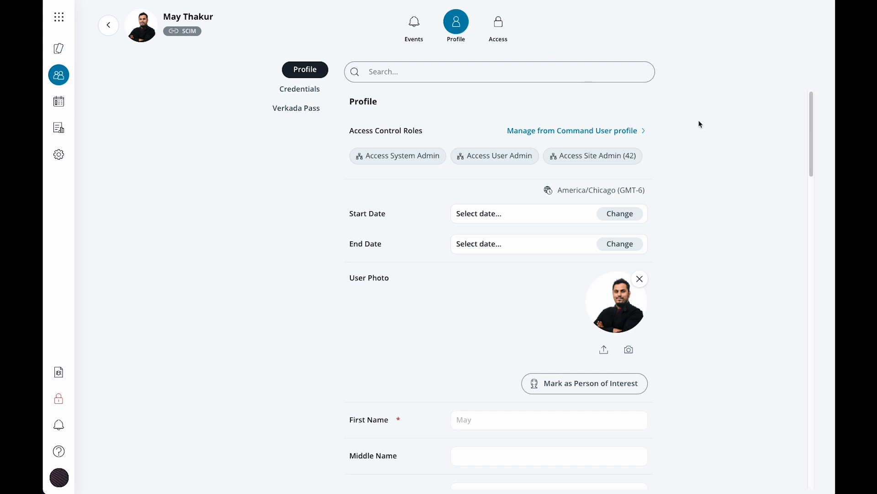
mouse_move(524, 131)
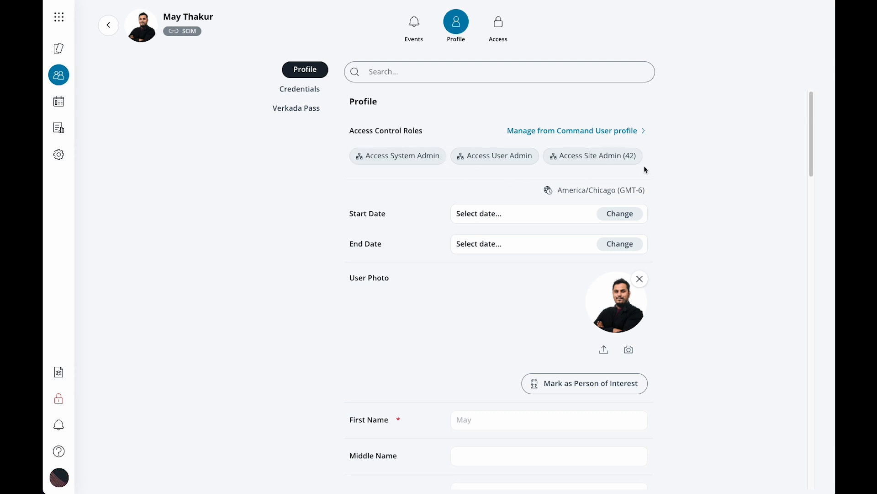
mouse_move(592, 155)
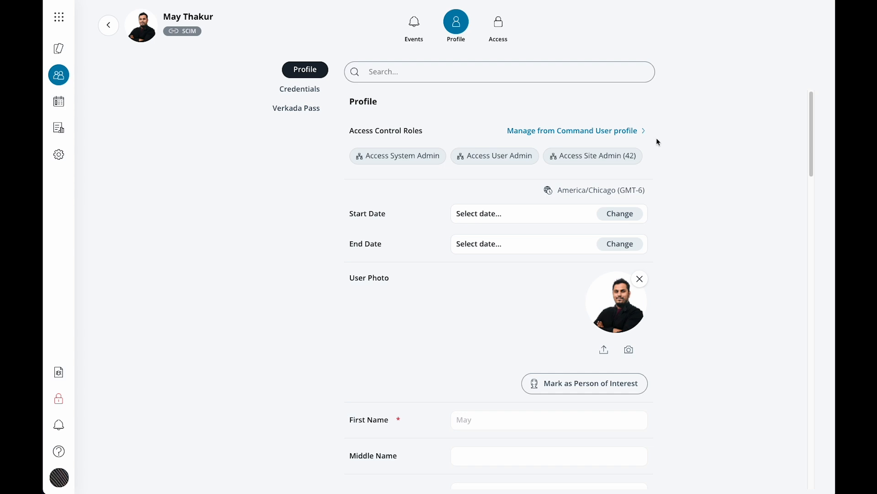
mouse_move(653, 146)
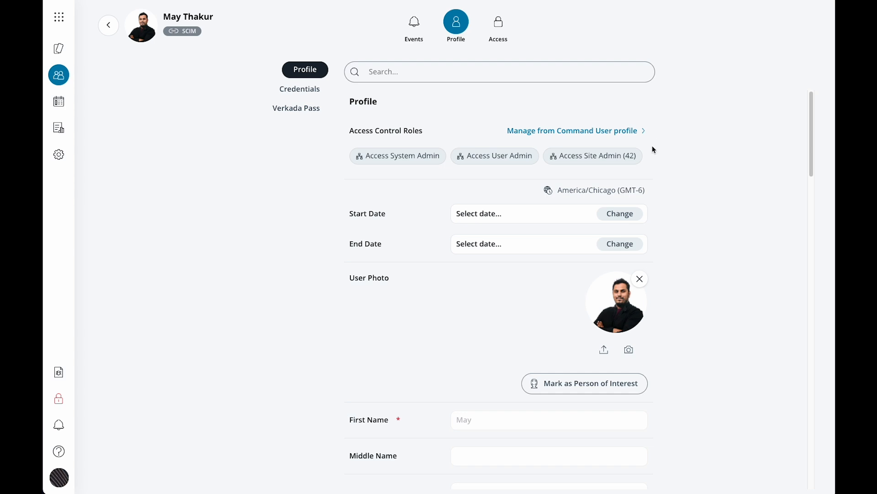
mouse_move(652, 168)
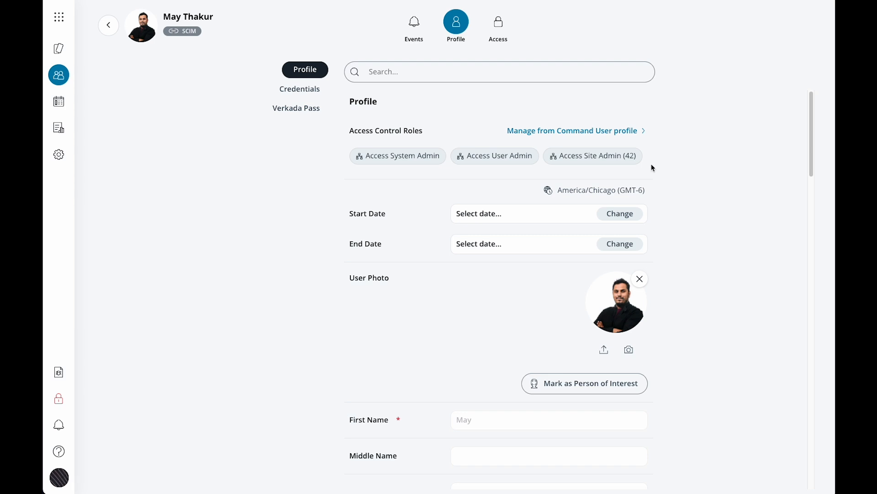
mouse_move(661, 172)
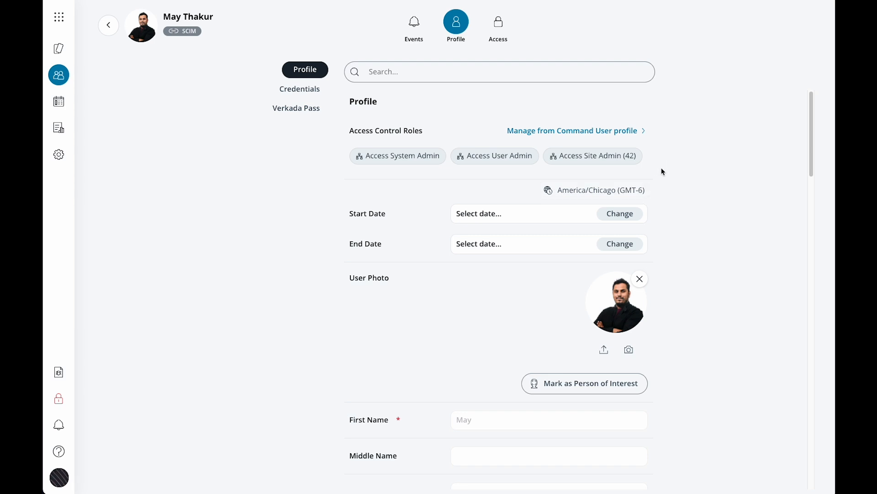
mouse_move(663, 163)
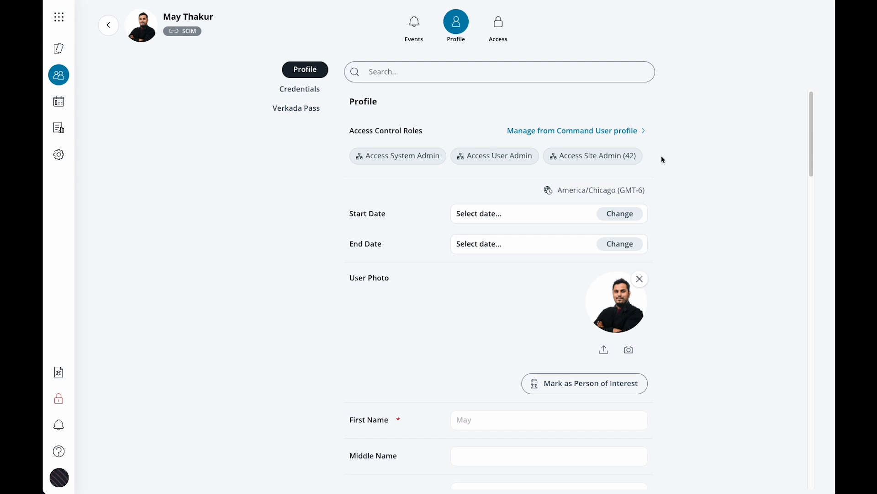
scroll(down, 3)
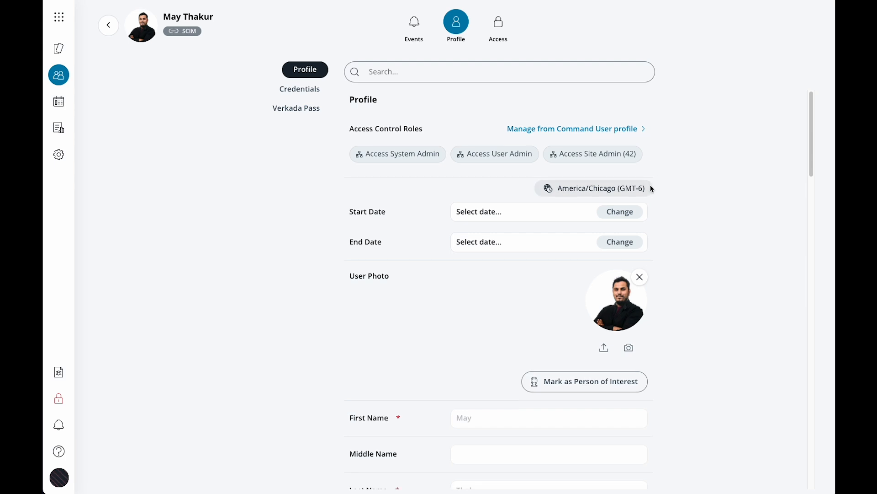
scroll(down, 3)
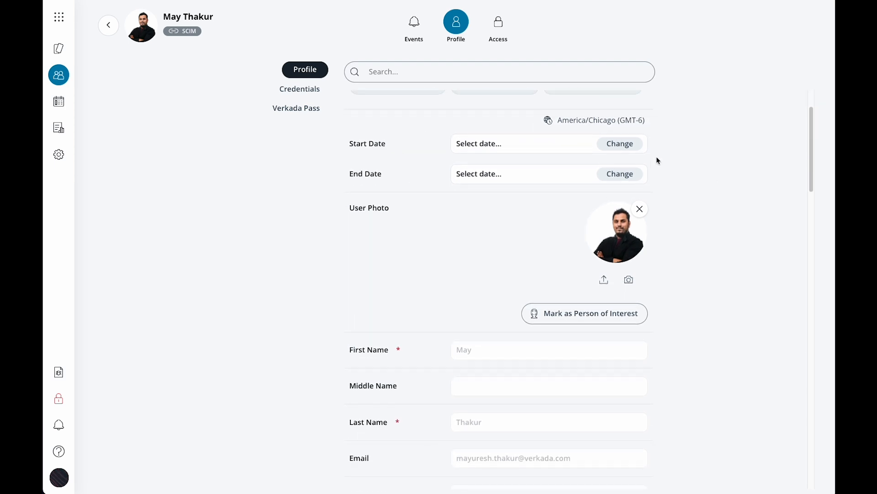
mouse_move(536, 161)
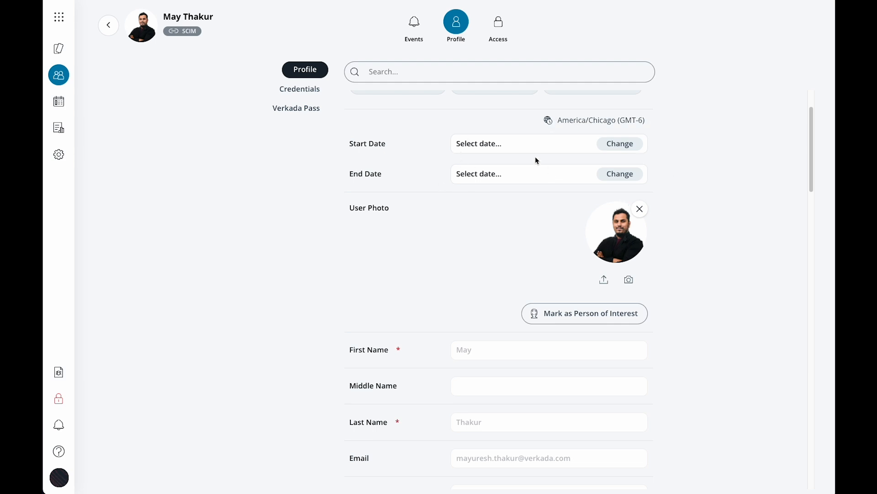
mouse_move(478, 159)
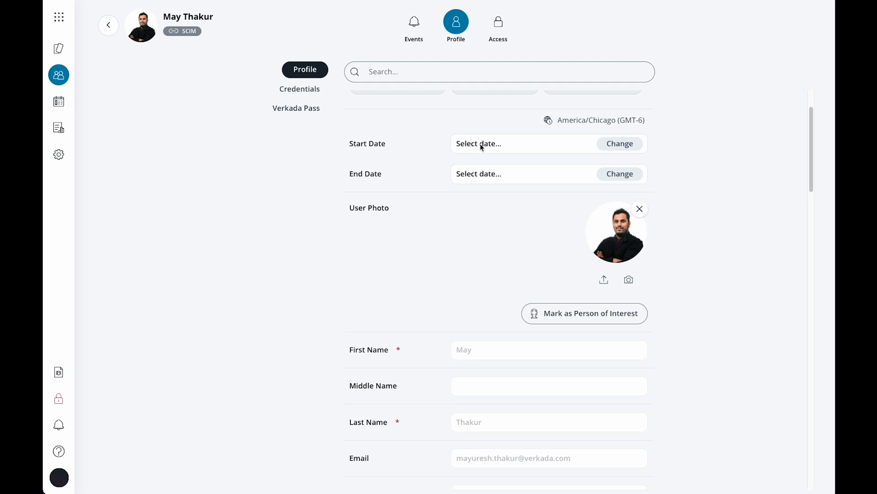
mouse_move(443, 168)
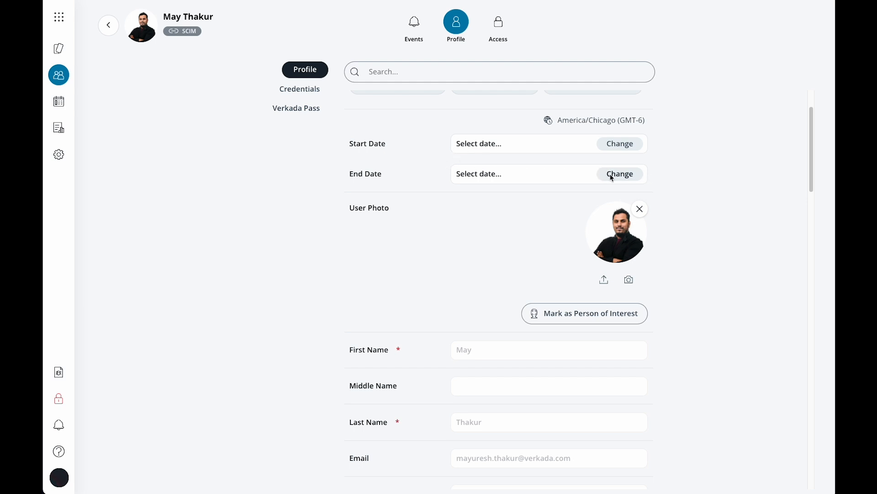
mouse_move(674, 184)
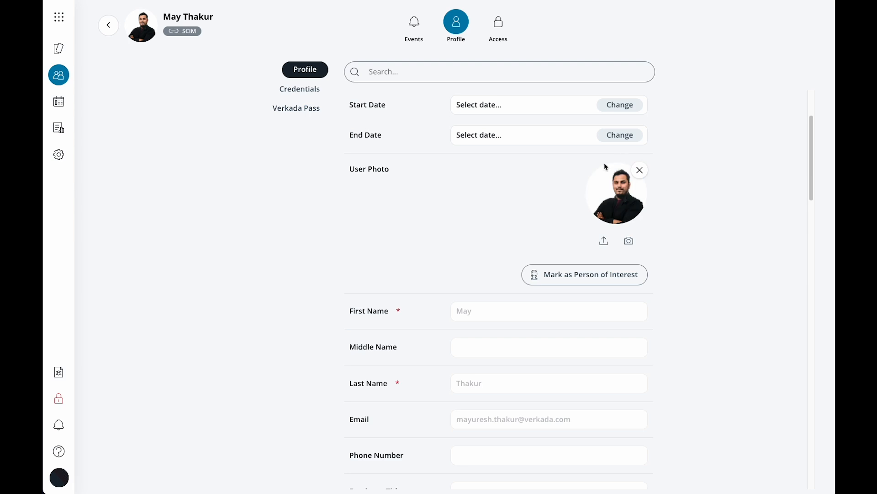
scroll(down, 3)
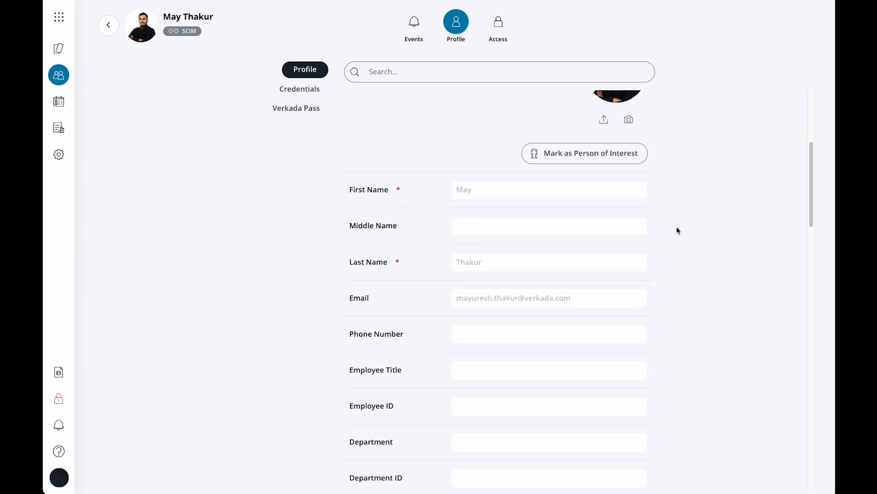
scroll(down, 3)
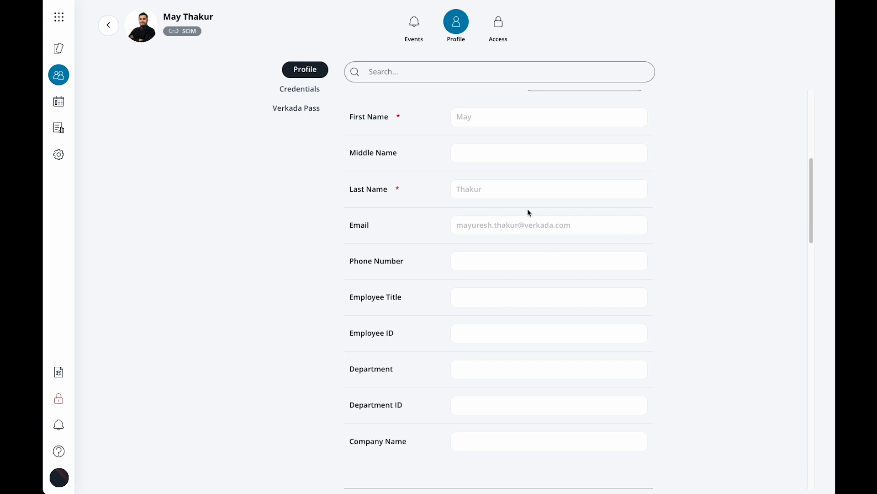
mouse_move(537, 191)
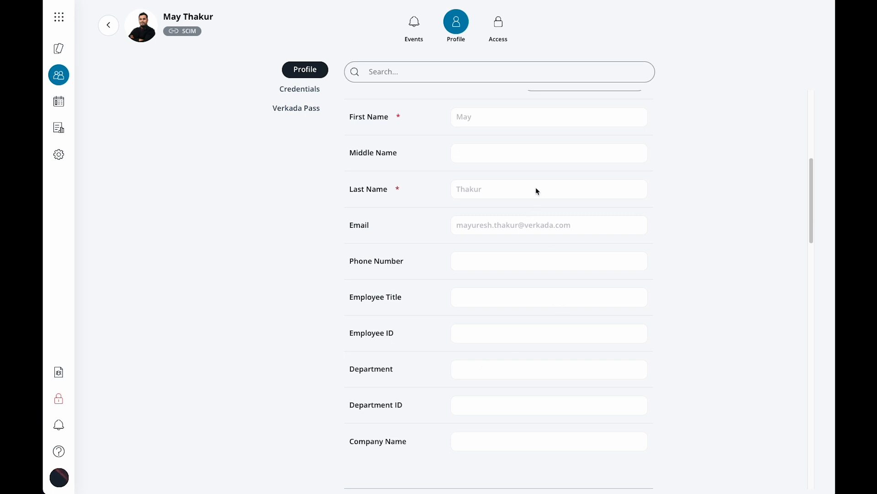
mouse_move(455, 128)
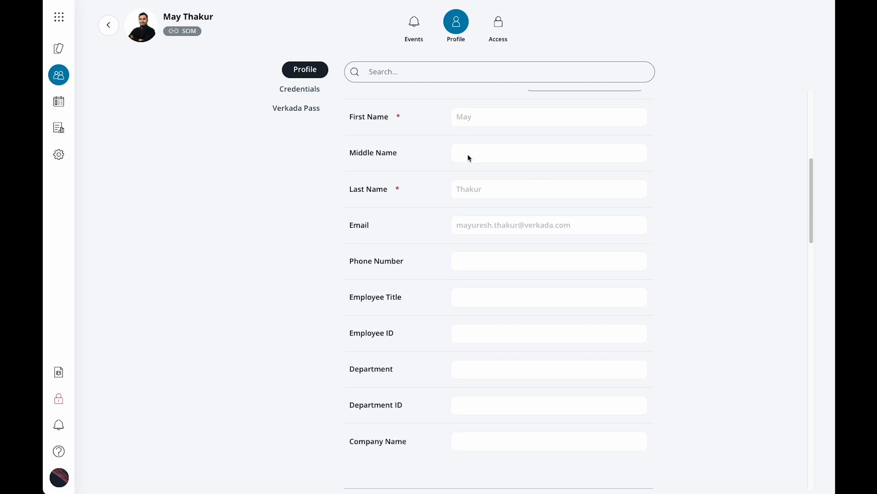
mouse_move(180, 39)
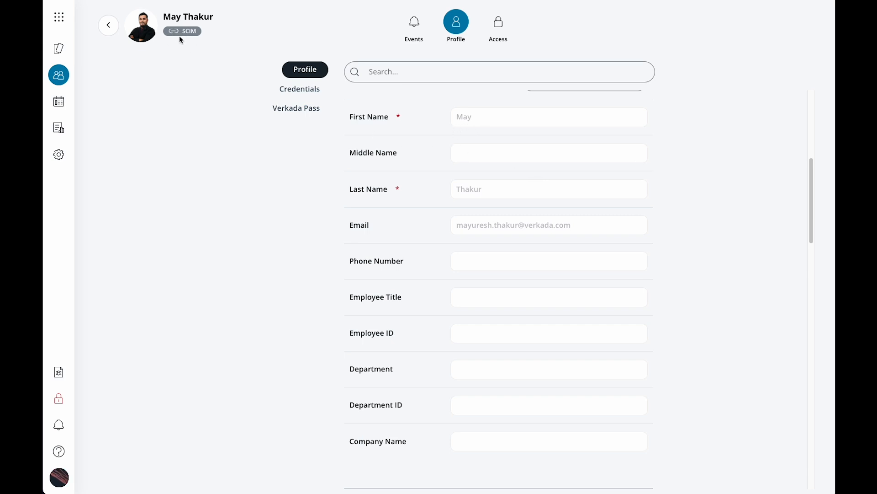
mouse_move(554, 241)
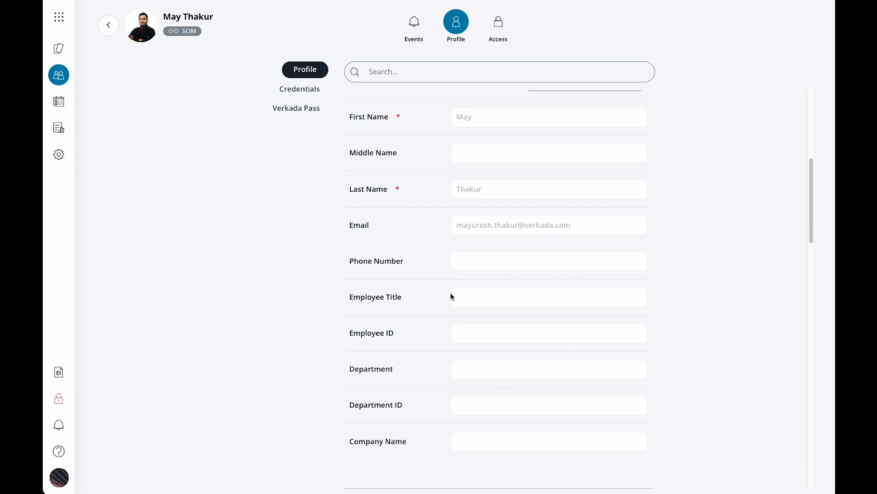
mouse_move(572, 271)
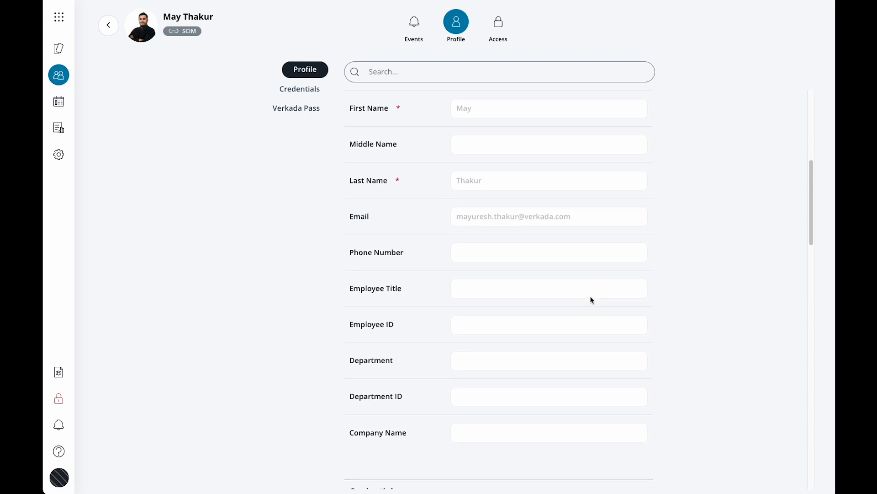
scroll(down, 3)
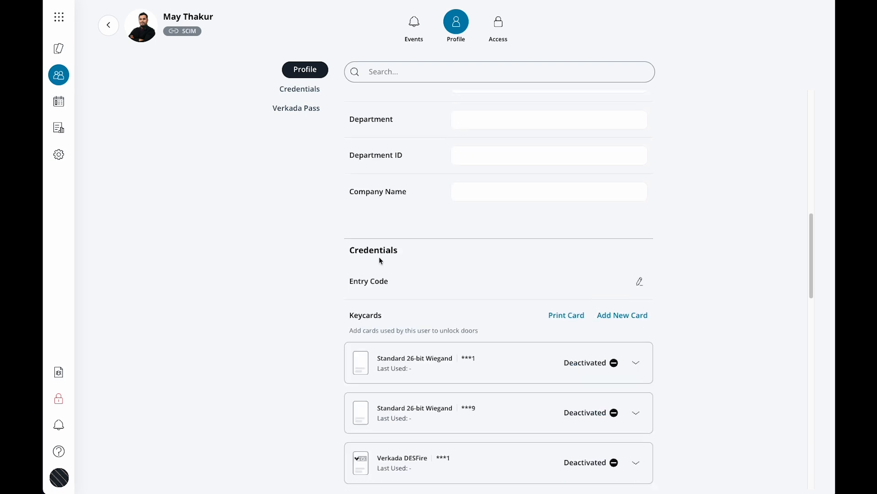
mouse_move(674, 292)
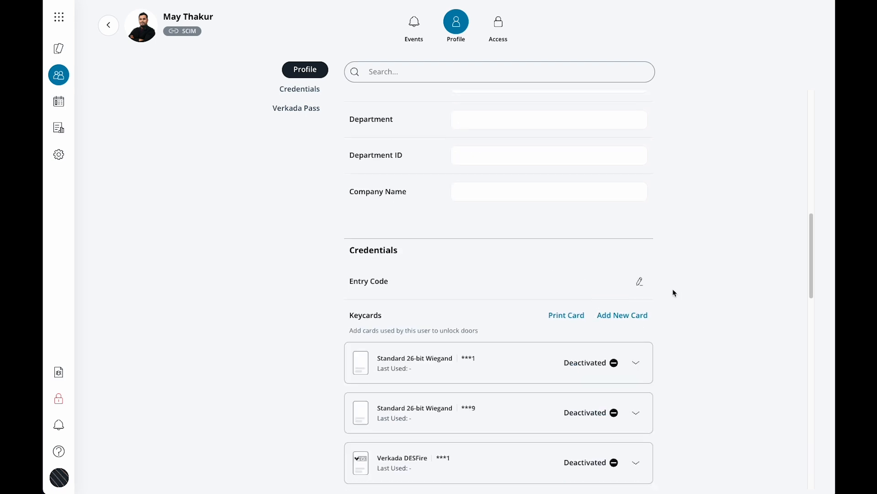
mouse_move(672, 292)
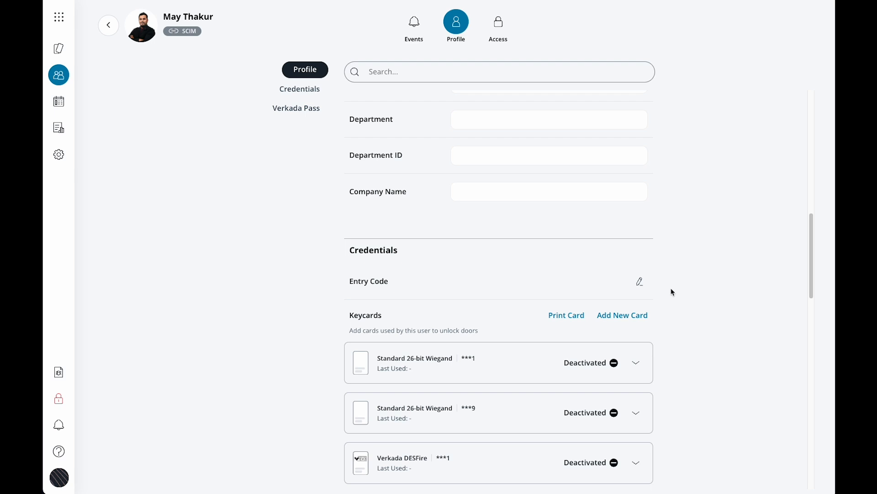
scroll(down, 3)
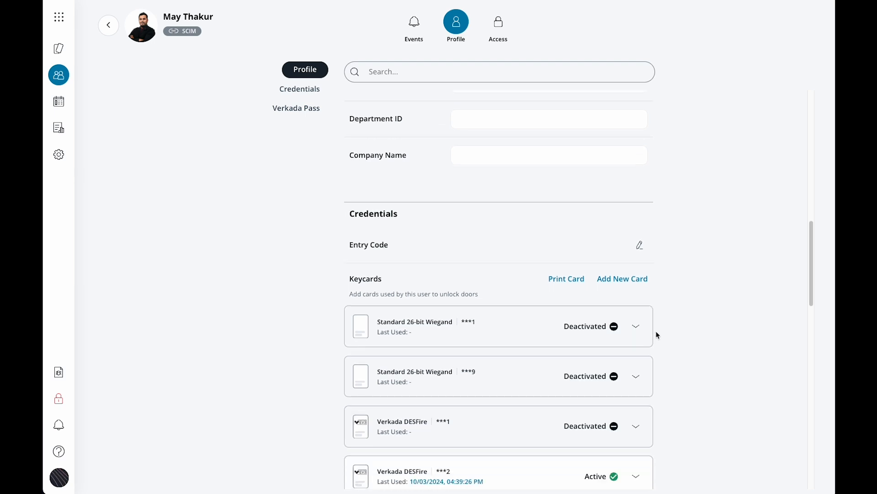
scroll(down, 3)
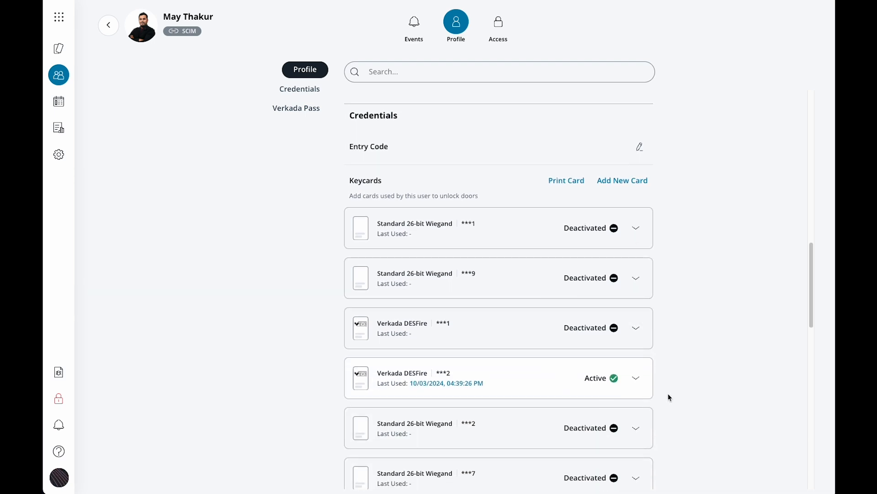
scroll(down, 3)
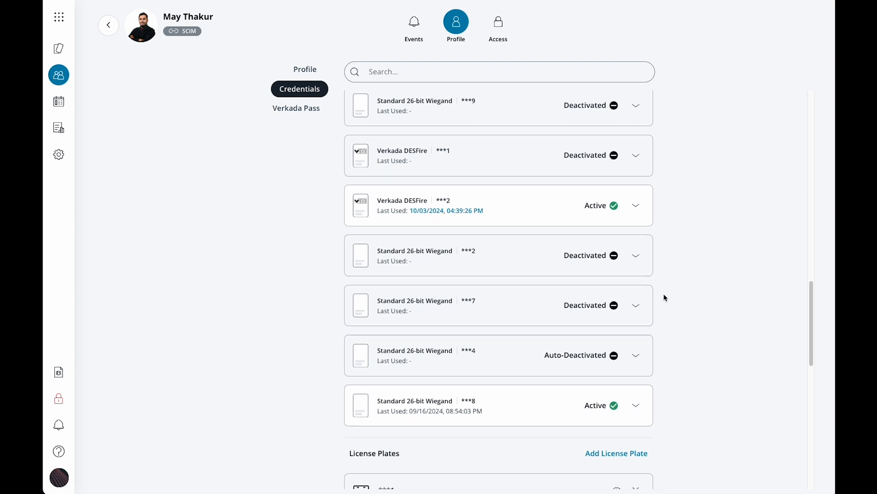
scroll(down, 3)
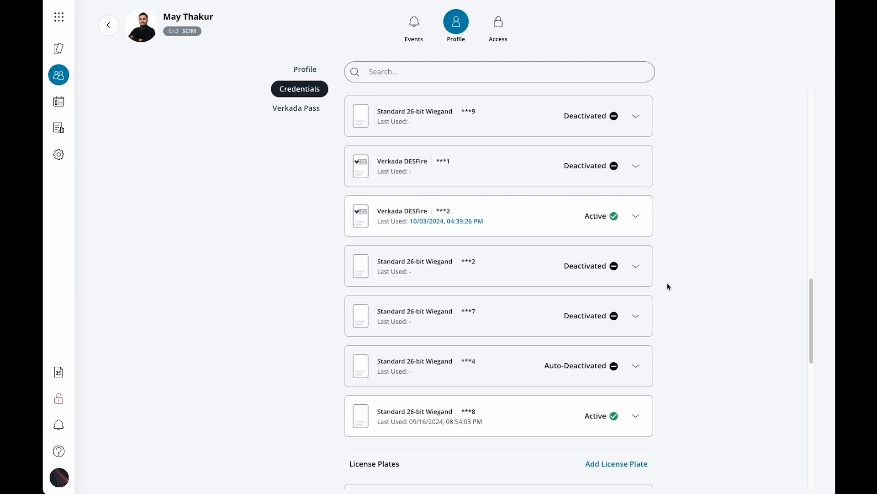
scroll(down, 3)
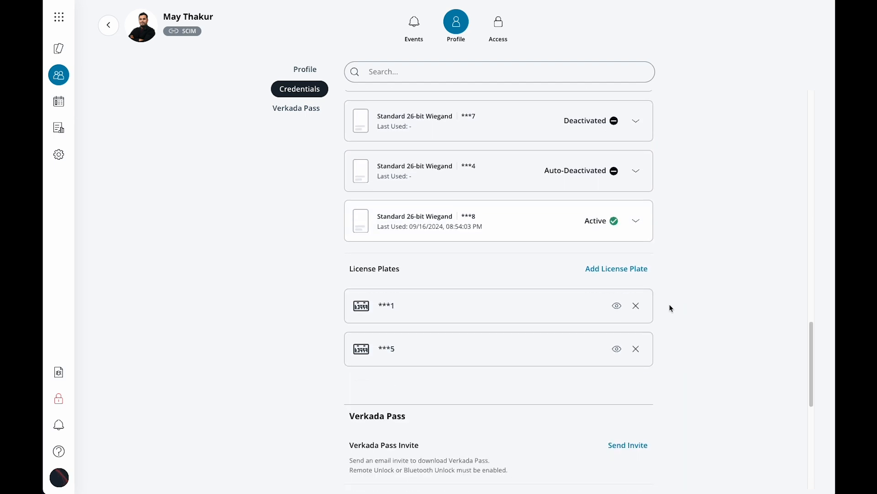
scroll(down, 3)
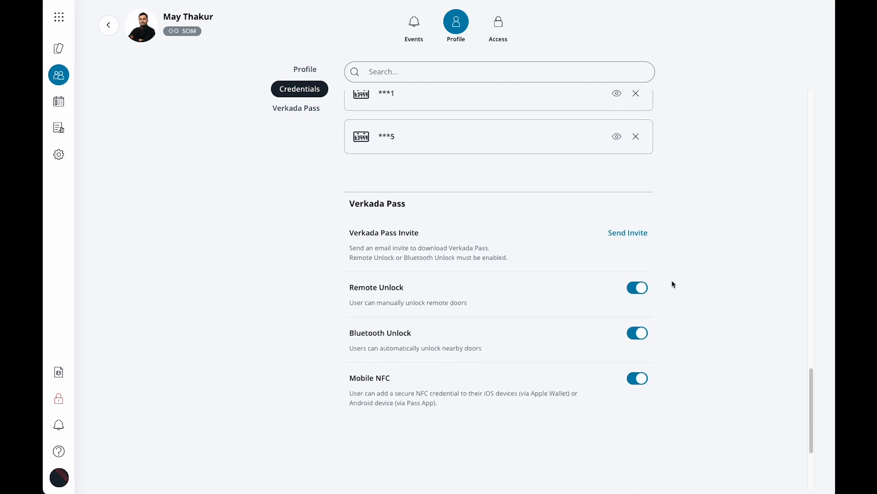
mouse_move(632, 251)
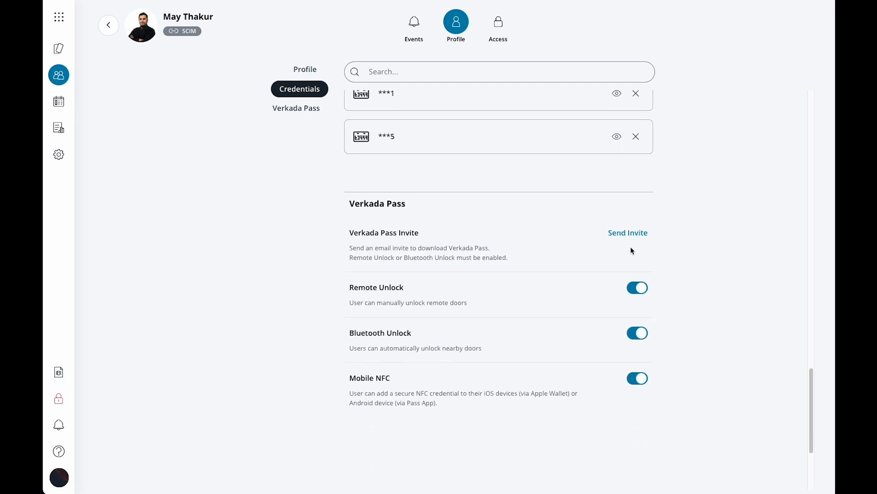
mouse_move(680, 246)
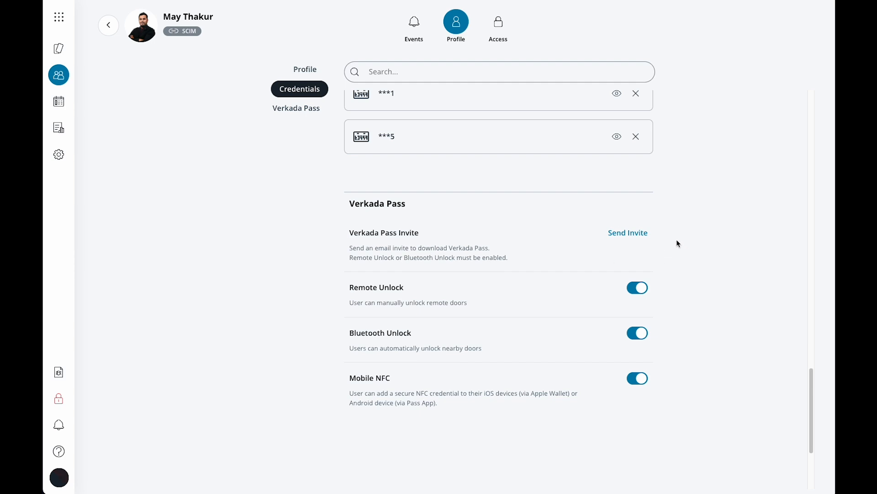
mouse_move(443, 336)
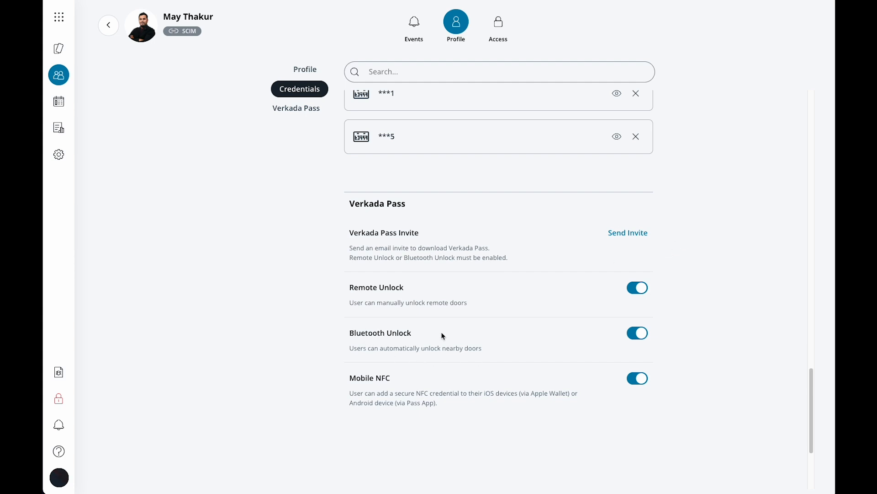
mouse_move(348, 382)
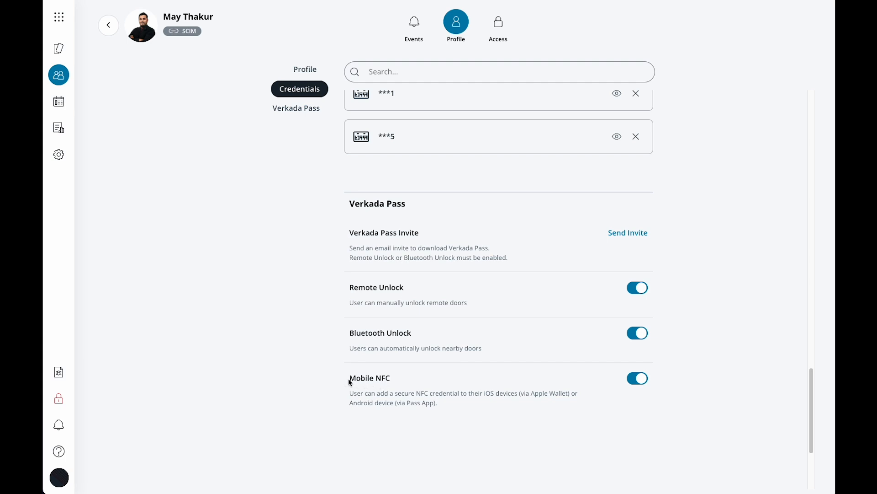
mouse_move(374, 381)
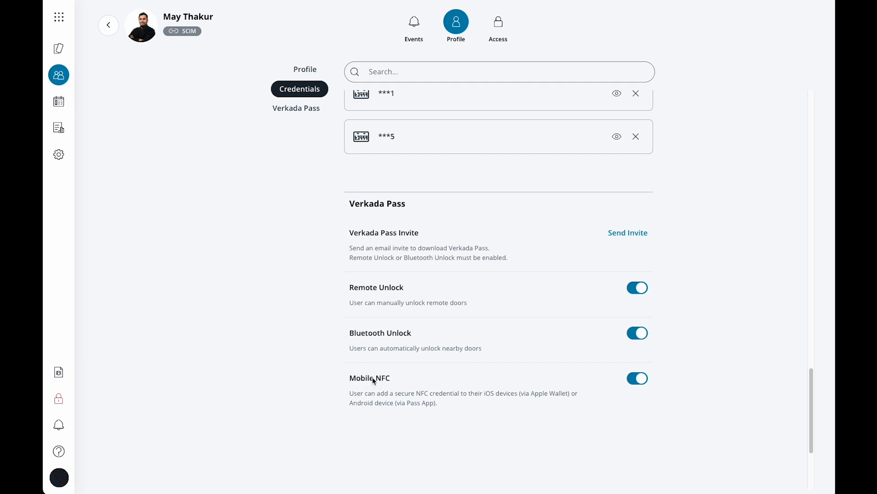
mouse_move(385, 380)
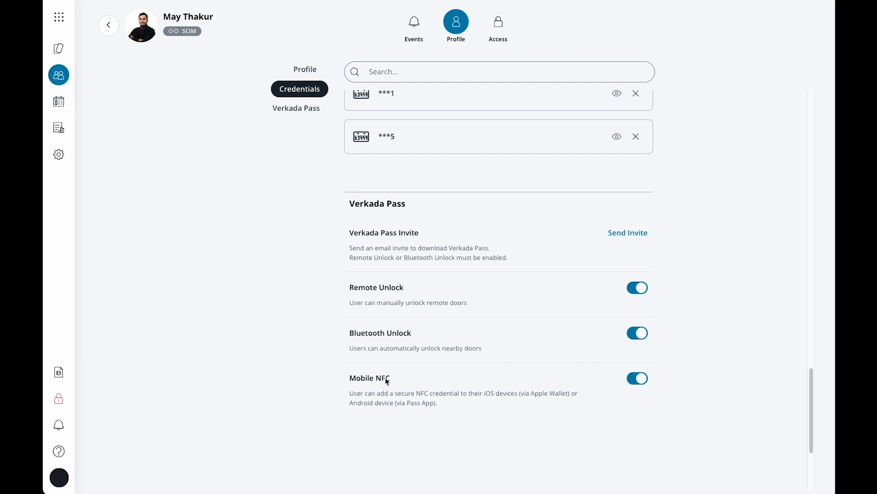
mouse_move(444, 354)
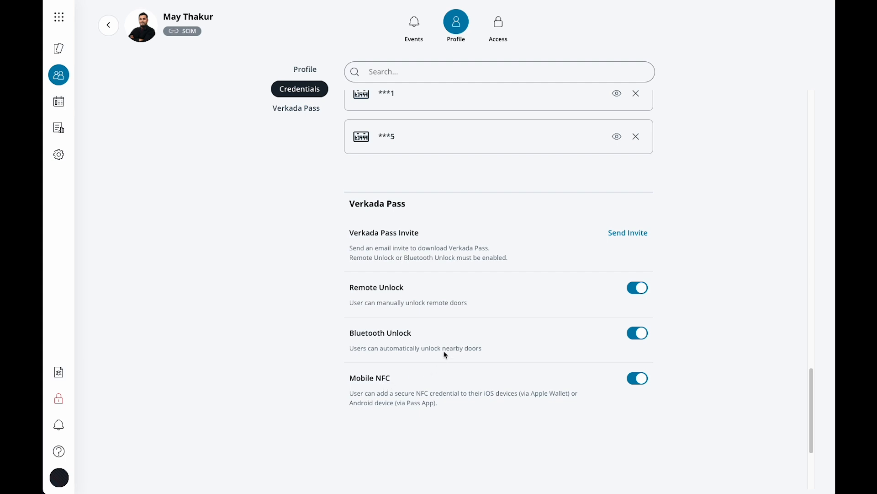
mouse_move(509, 208)
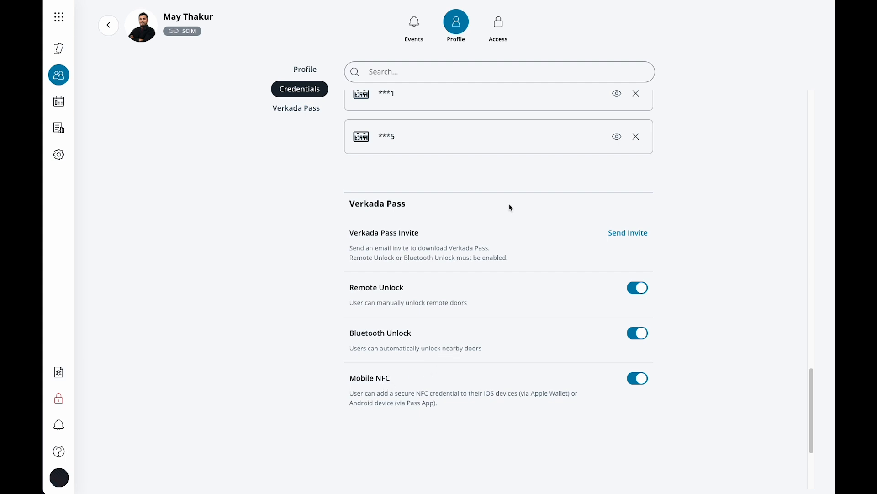
mouse_move(497, 22)
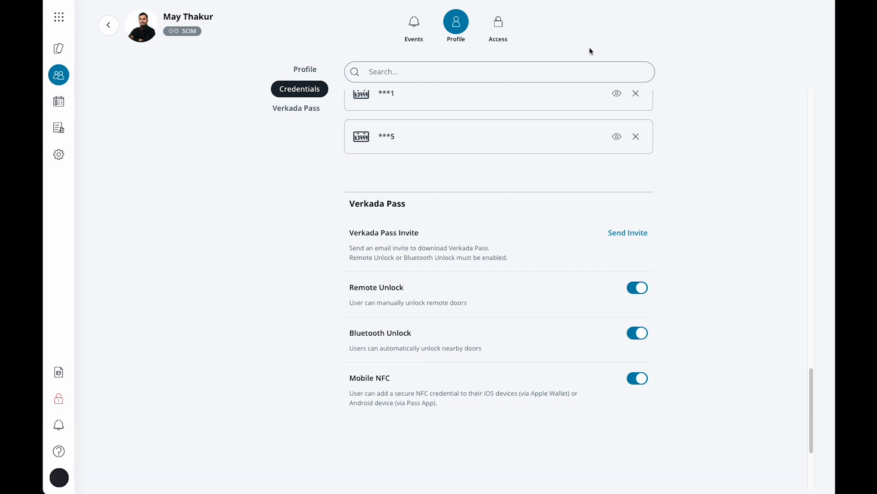
mouse_move(557, 122)
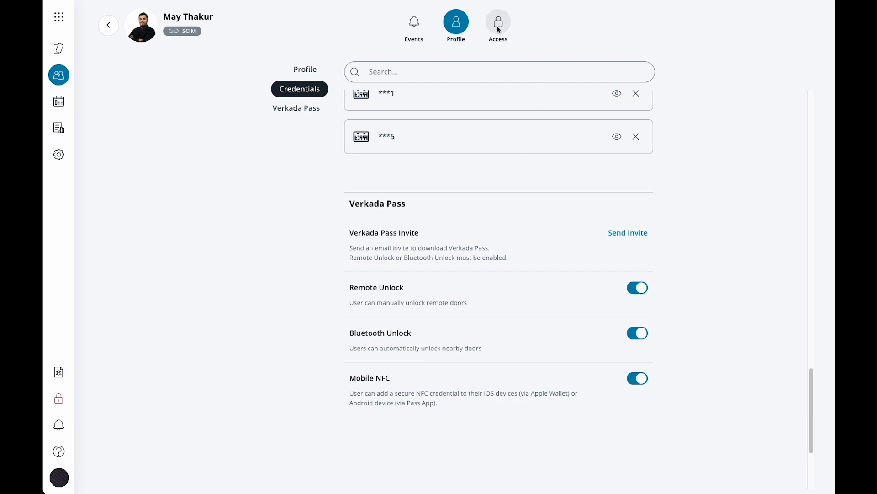
- Show the user's seven access groups and check the doors granted by HQ - Garage
click(498, 25)
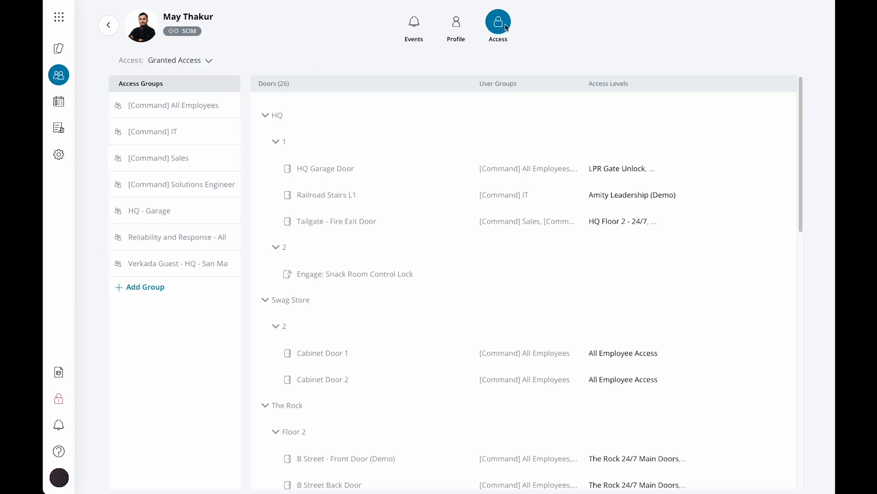
mouse_move(530, 44)
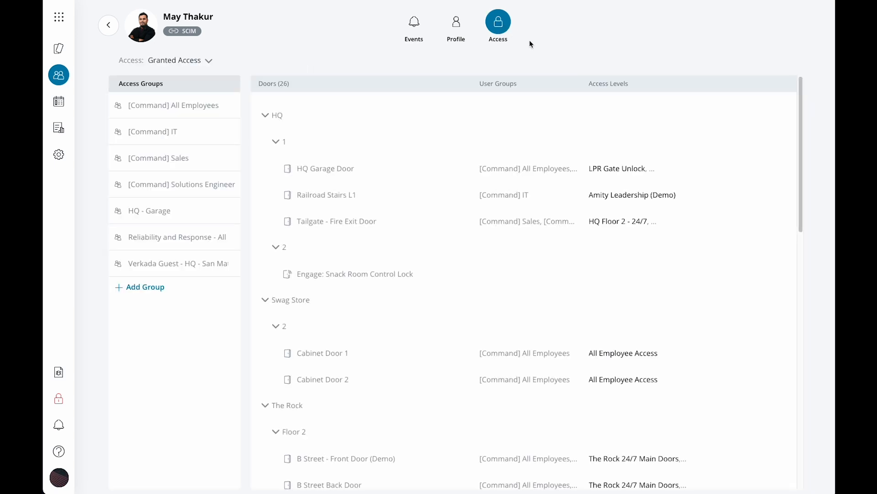
click(174, 236)
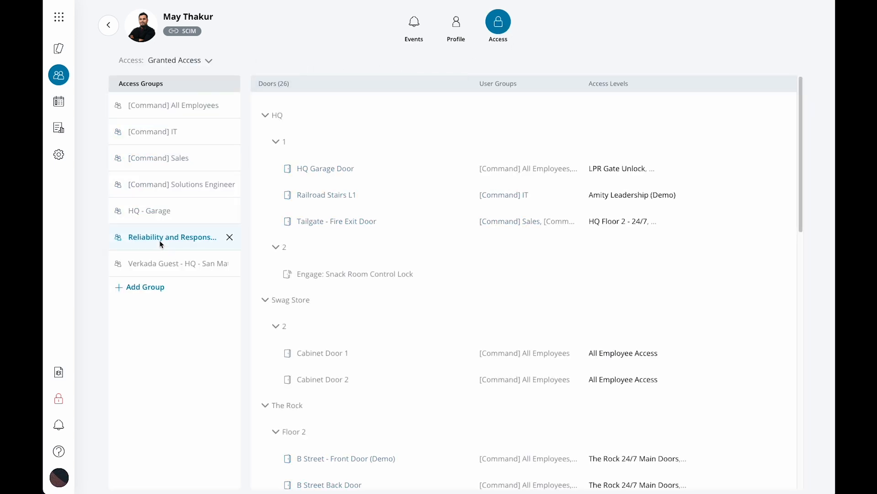
click(155, 210)
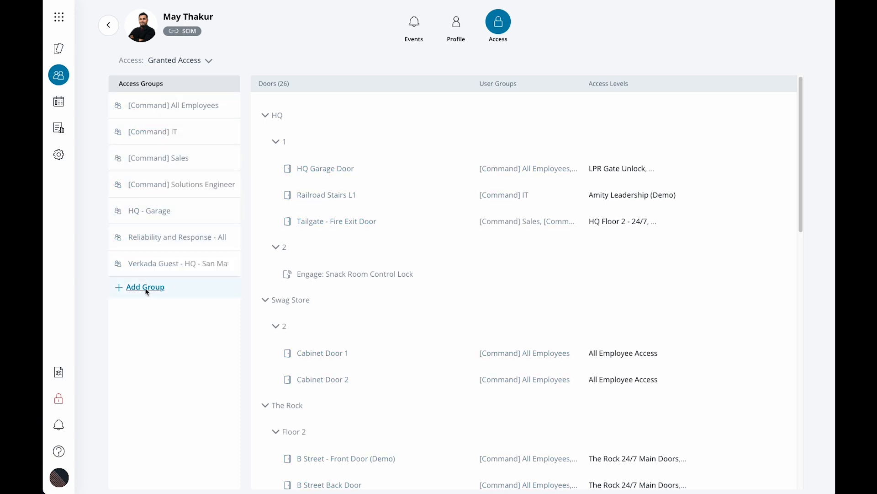
click(150, 210)
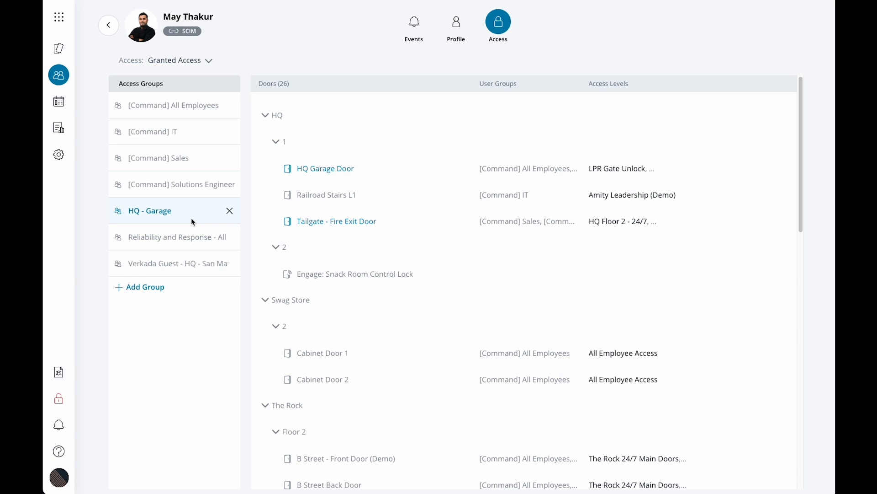
mouse_move(173, 223)
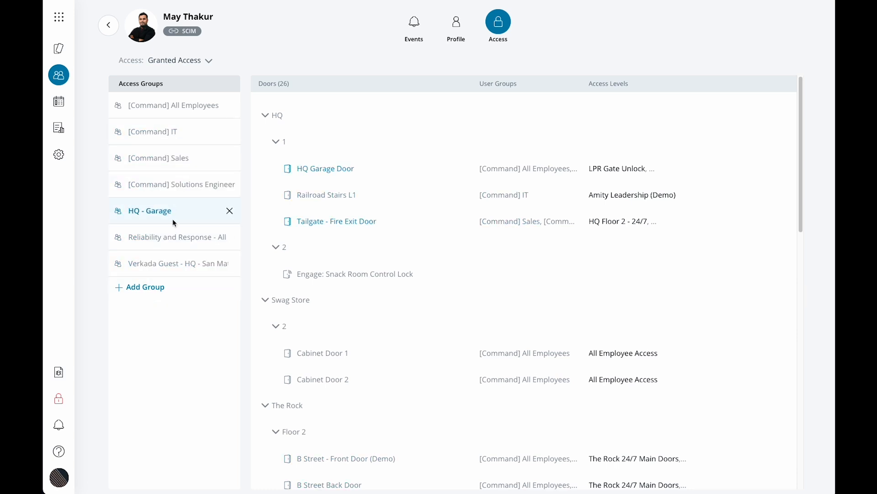